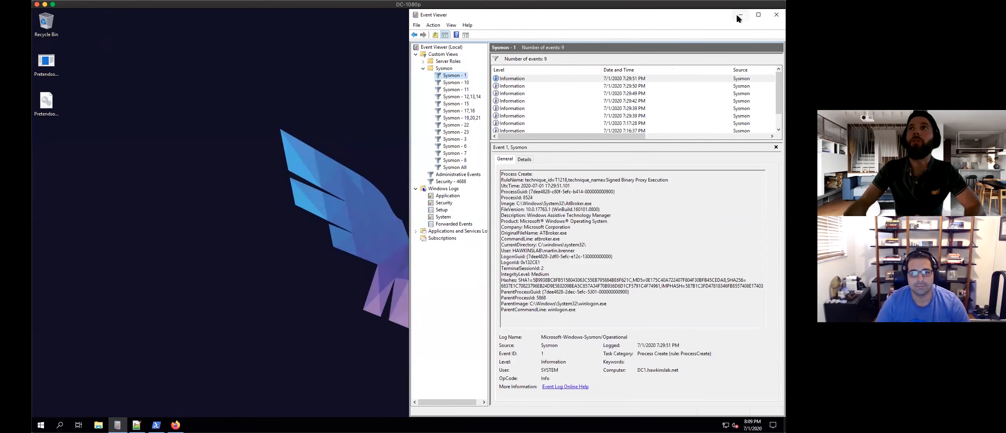
Minimize Event Viewer to reveal the desktop, briefly showing and dismissing the Start menu
{"action": "left_click", "coordinate": [775, 14]}
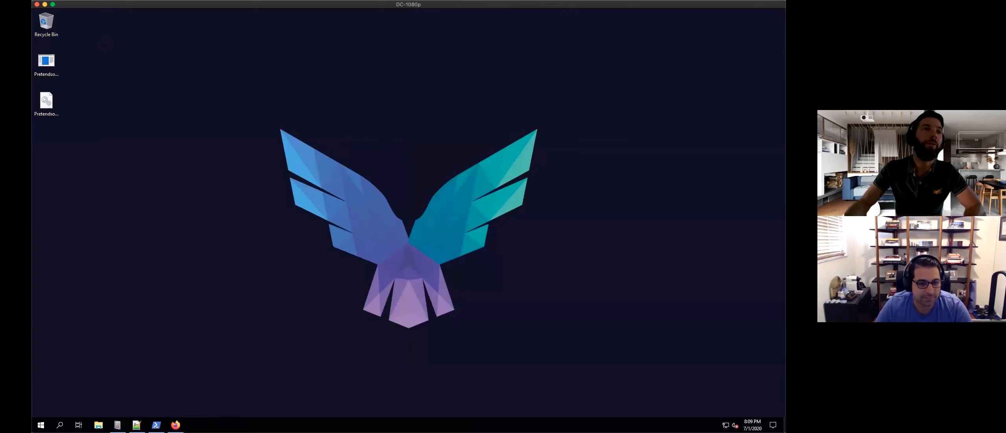
{"action": "left_click", "coordinate": [40, 424]}
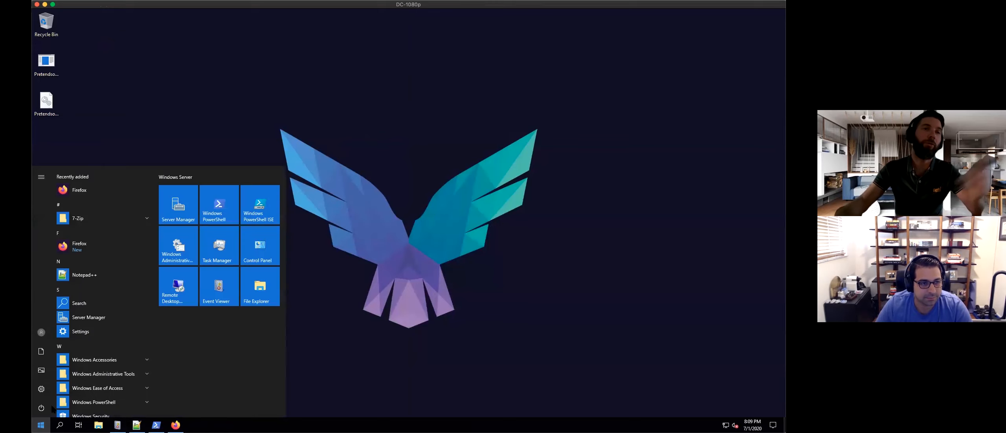
{"action": "left_click", "coordinate": [40, 424]}
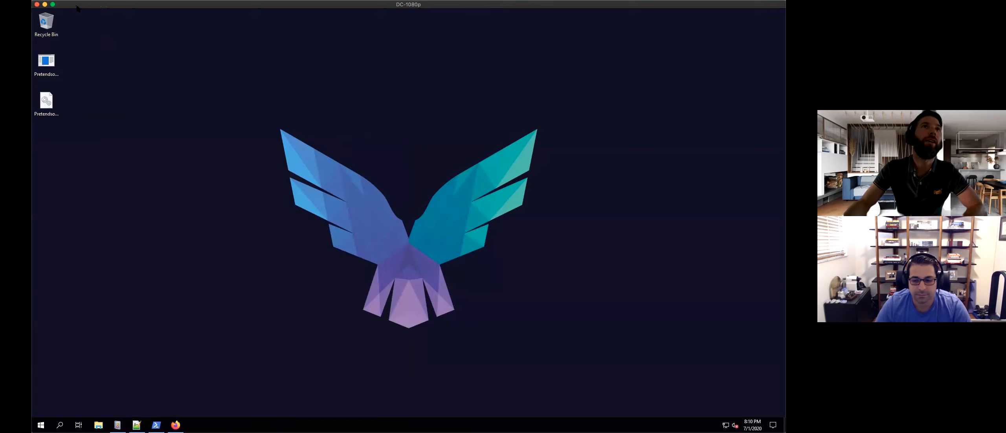
Select the Pretendoomware shortcut on the desktop to launch the simulated ransomware
{"action": "left_click", "coordinate": [45, 21]}
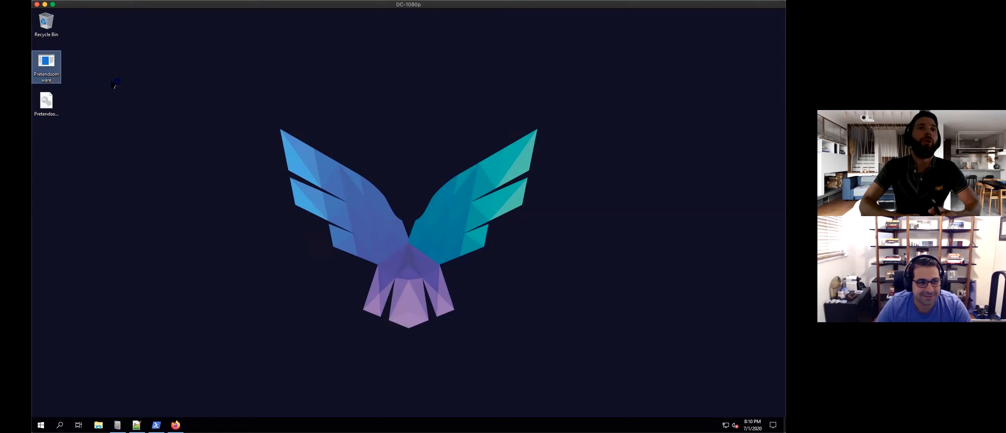
{"action": "mouse_move", "coordinate": [111, 84]}
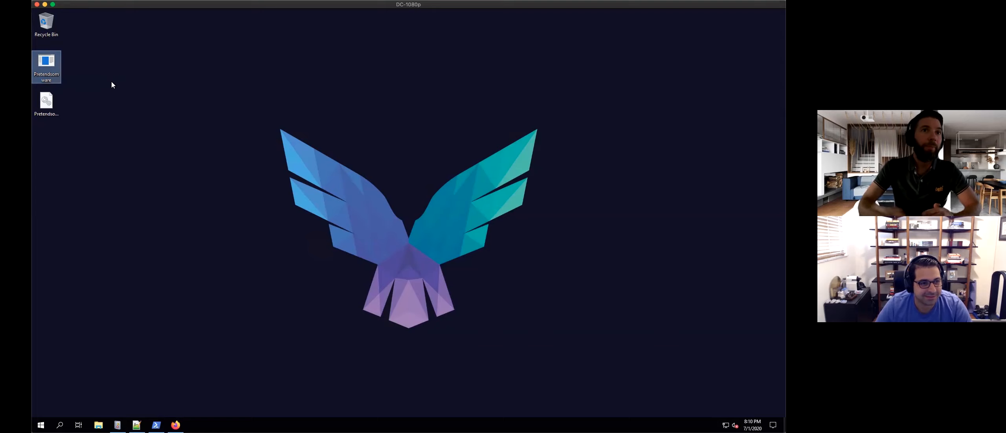
{"action": "mouse_move", "coordinate": [119, 370]}
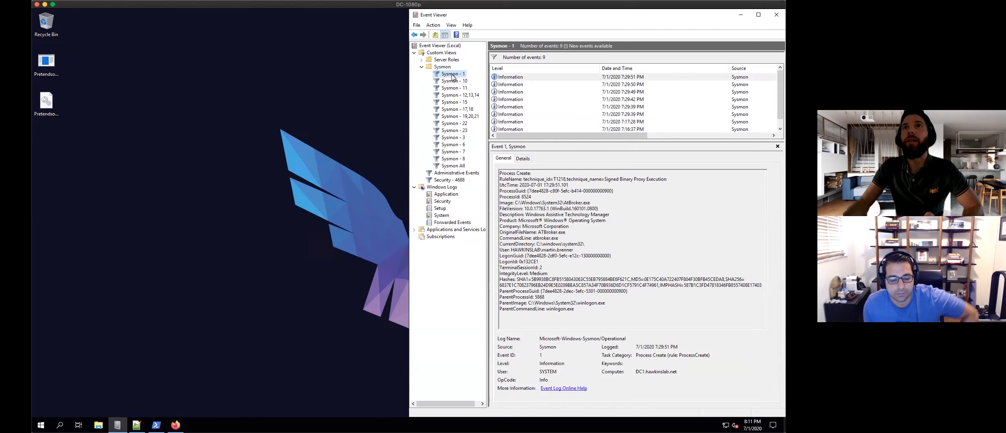
Select the newest Sysmon - 1 event, the Pretendoomware.exe process creation from the Desktop
{"action": "left_click", "coordinate": [609, 100]}
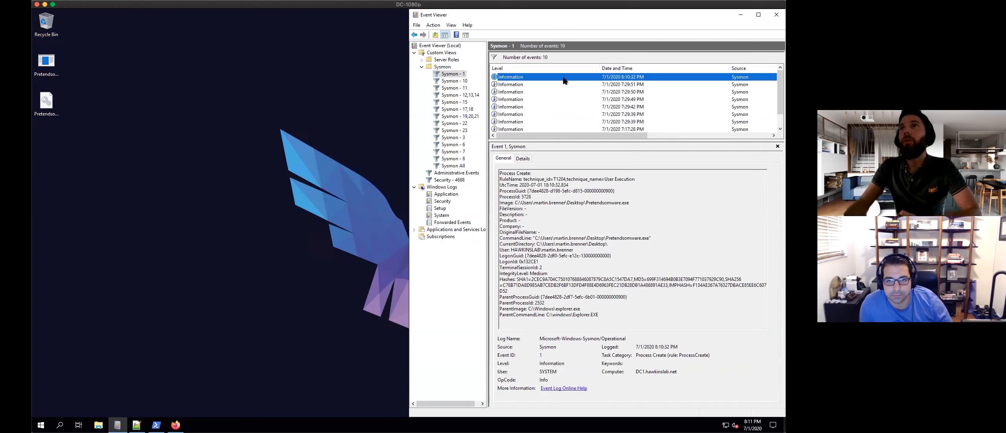
{"action": "mouse_move", "coordinate": [566, 80]}
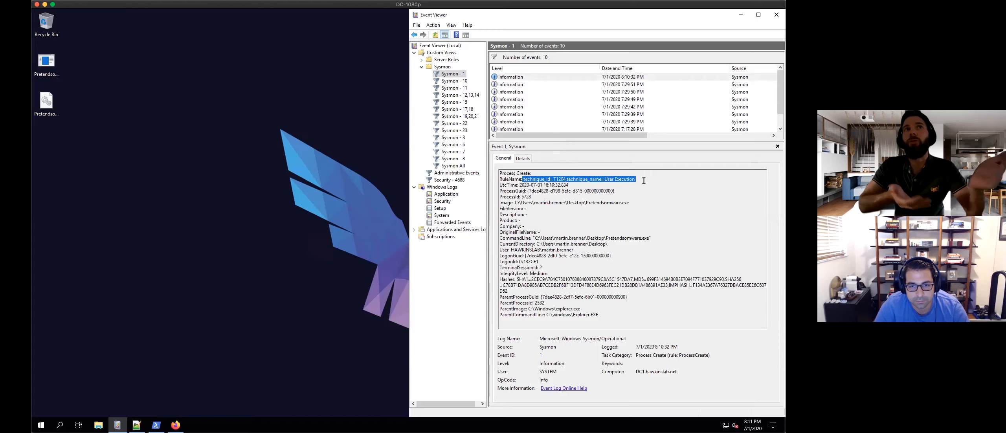
{"action": "mouse_move", "coordinate": [634, 183]}
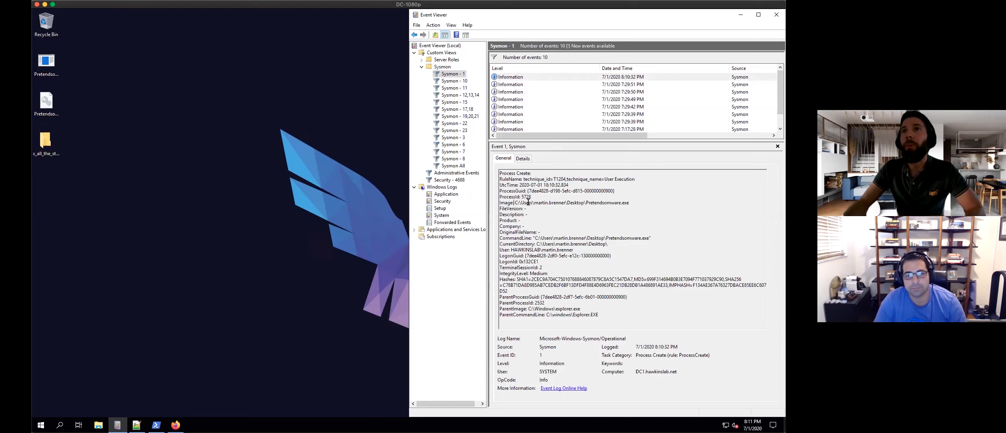
{"action": "double_click", "coordinate": [571, 203]}
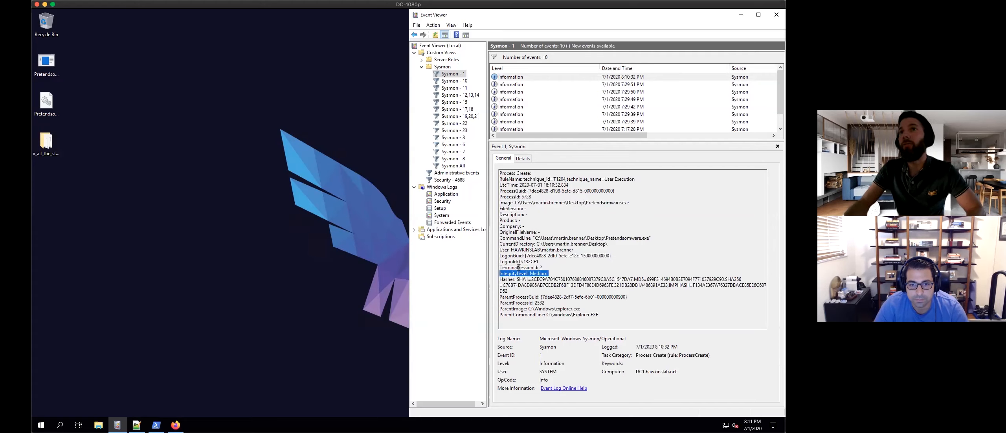
{"action": "left_click", "coordinate": [519, 261]}
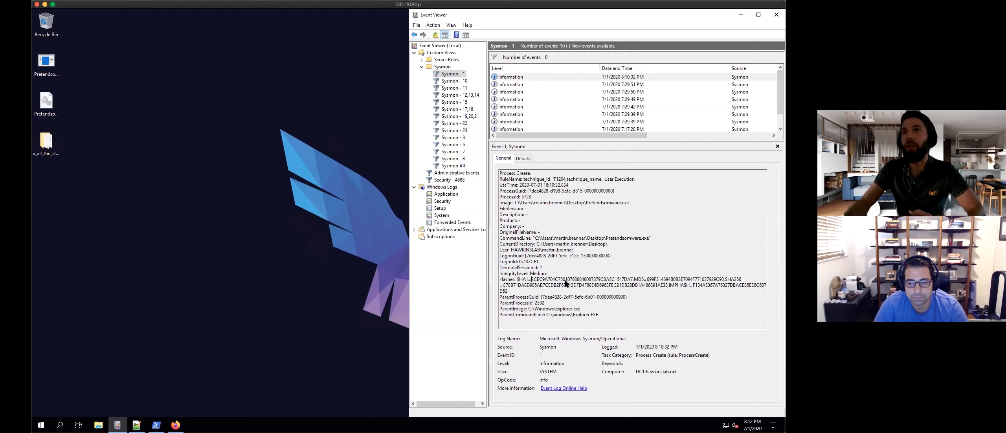
{"action": "left_click_drag", "start_coordinate": [531, 279], "coordinate": [632, 279]}
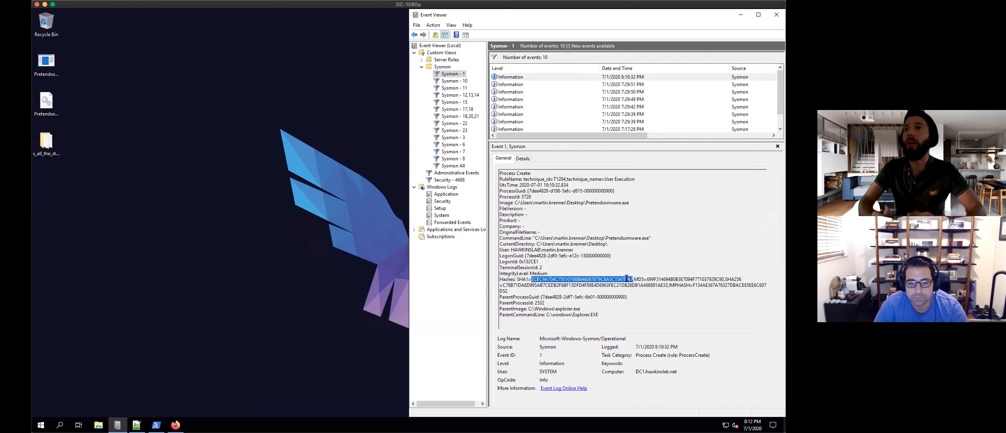
{"action": "mouse_move", "coordinate": [625, 272]}
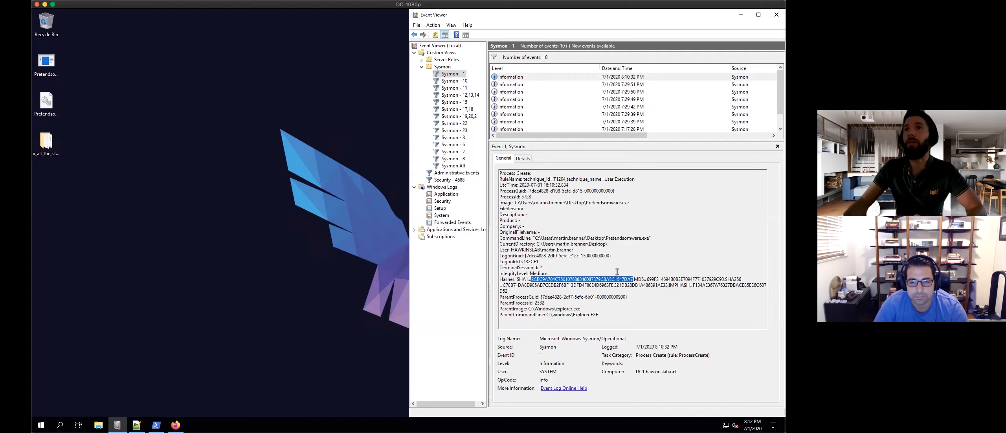
{"action": "mouse_move", "coordinate": [618, 272]}
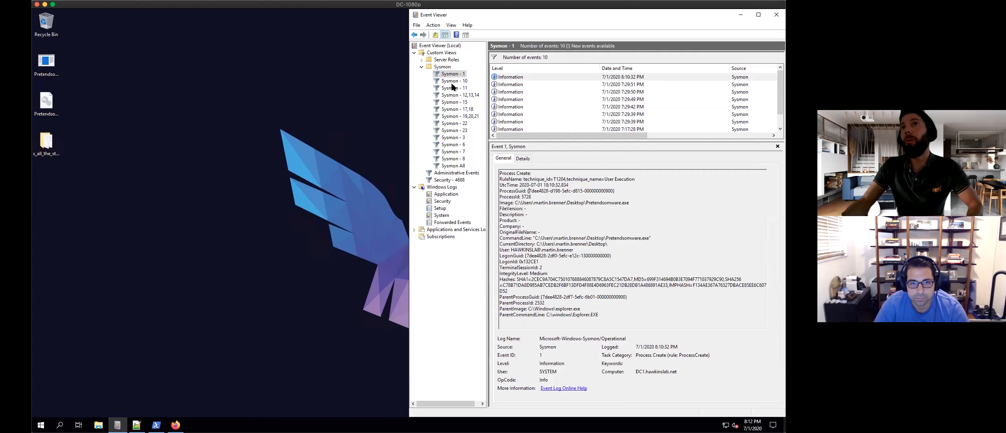
Review the Sysmon - 10 process-access event of Pretendoomware.exe accessing cmd.exe, highlighting its call trace
{"action": "left_click", "coordinate": [453, 80]}
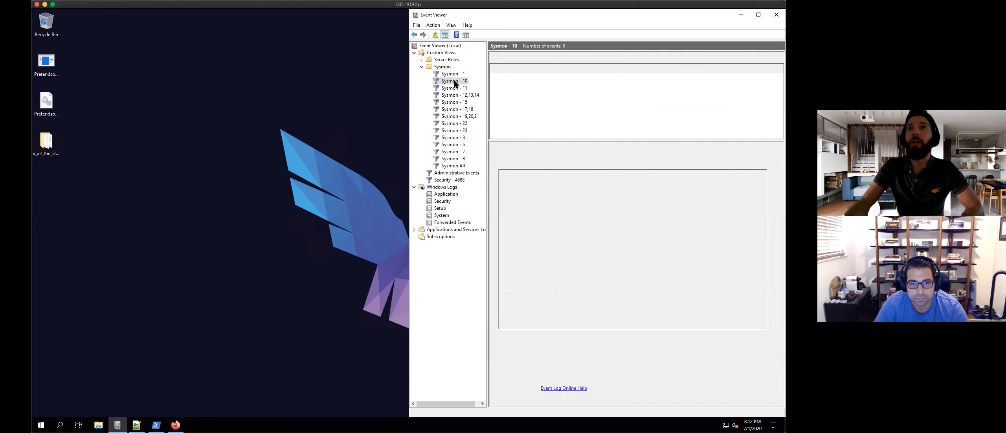
{"action": "left_click", "coordinate": [453, 80]}
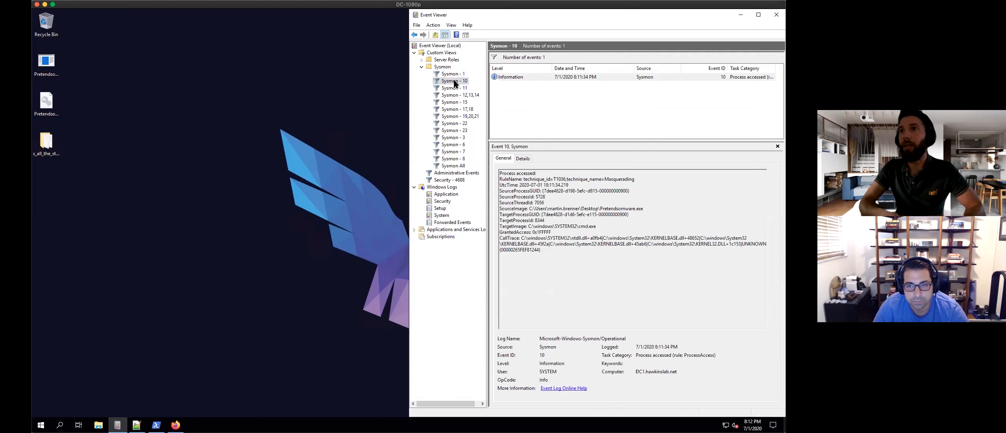
{"action": "mouse_move", "coordinate": [455, 84]}
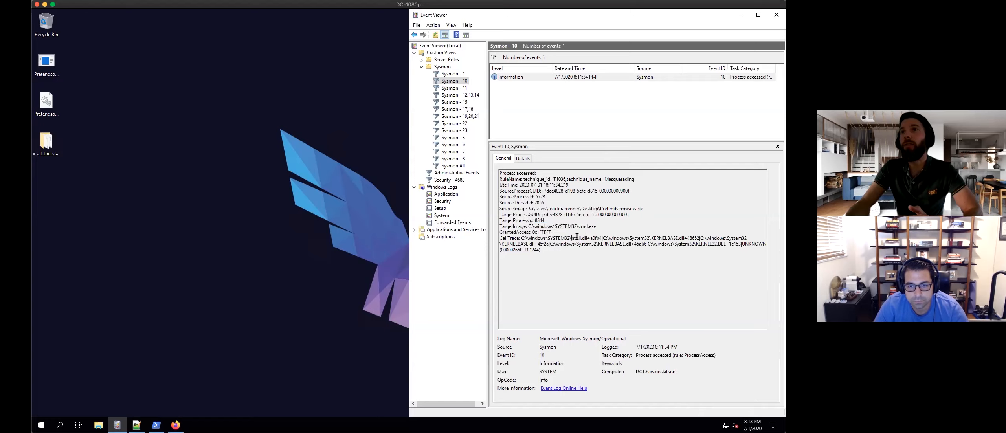
{"action": "double_click", "coordinate": [578, 238]}
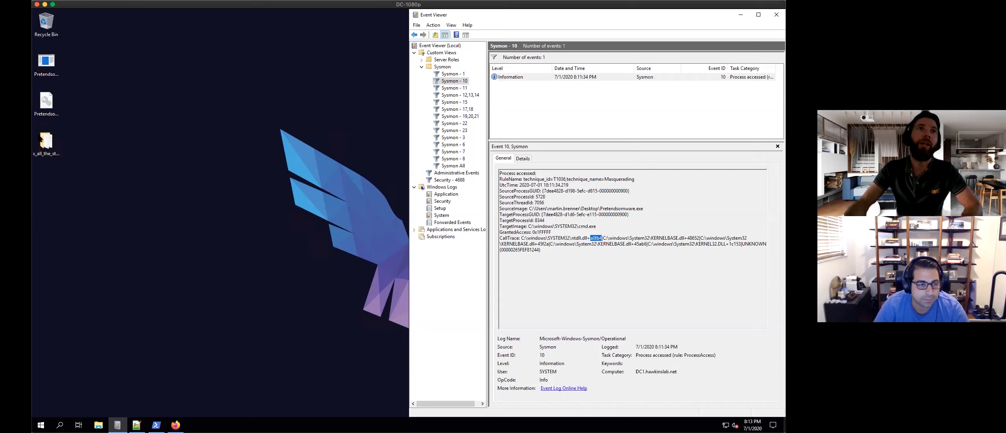
{"action": "mouse_move", "coordinate": [45, 141]}
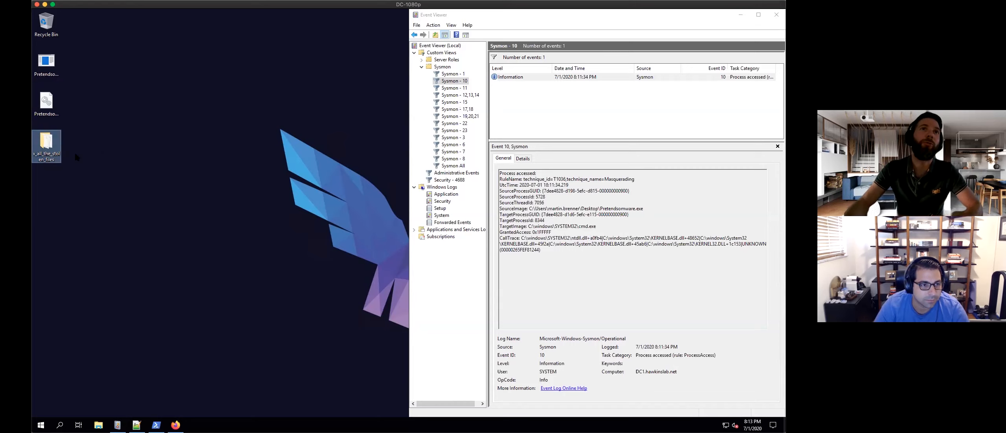
{"action": "double_click", "coordinate": [47, 144]}
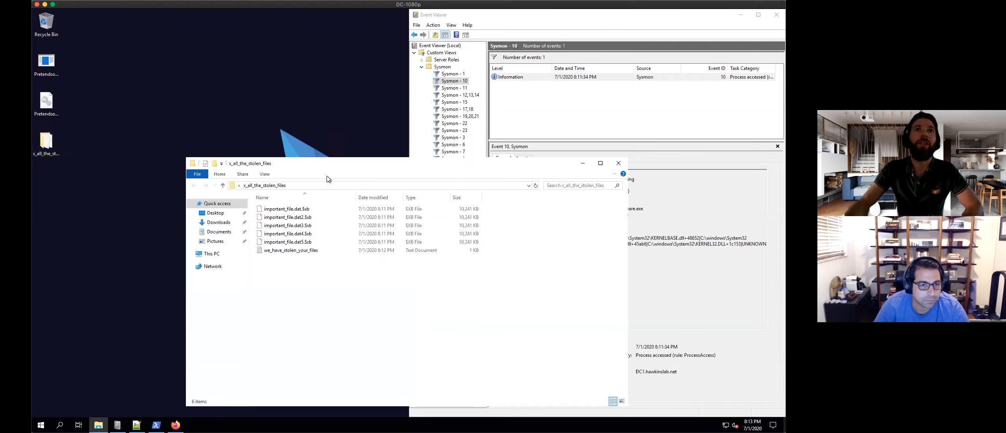
{"action": "left_click", "coordinate": [291, 250]}
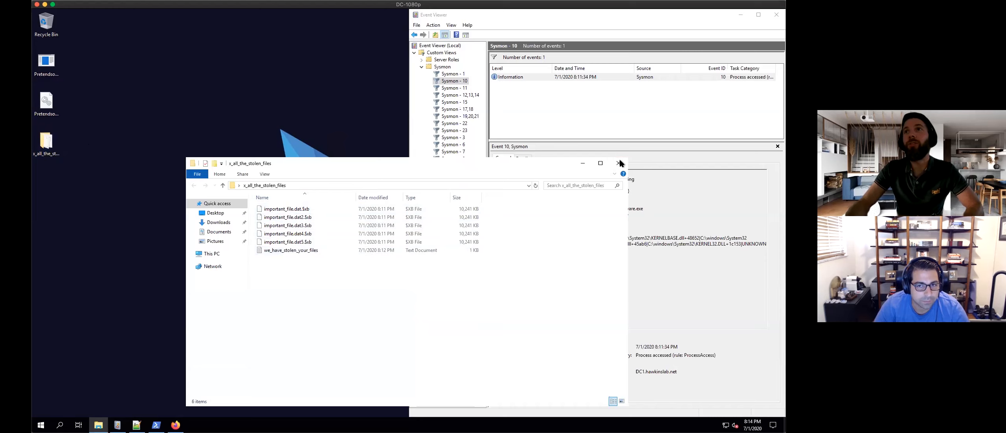
{"action": "left_click", "coordinate": [620, 164]}
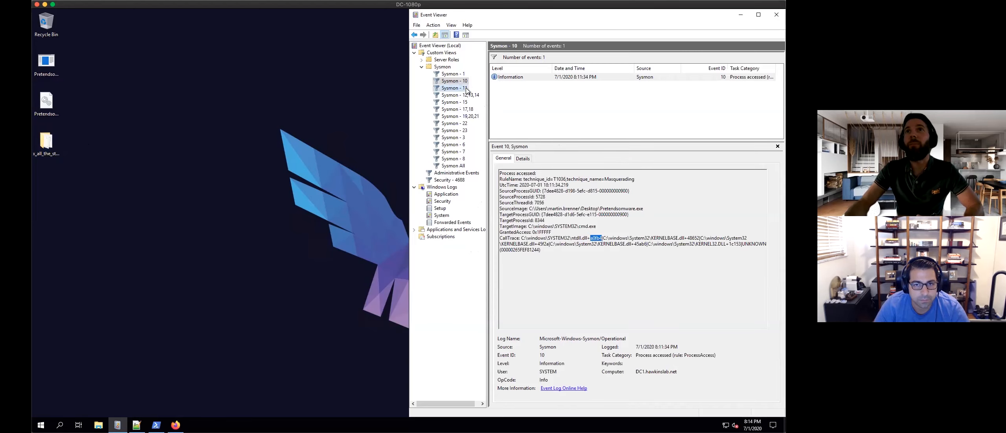
Review Sysmon - 11 file-creation events, highlighting the ransomware image path and the important_file.dat4 creation
{"action": "left_click", "coordinate": [453, 88]}
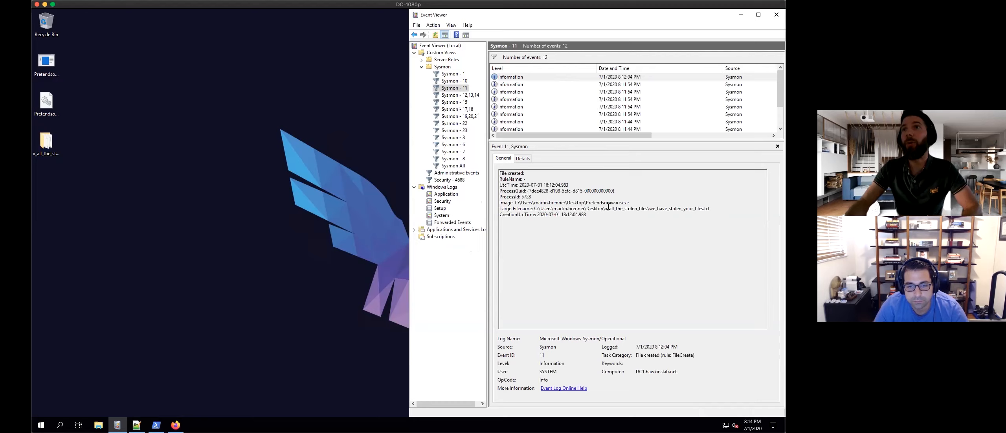
{"action": "left_click_drag", "start_coordinate": [640, 207], "coordinate": [711, 207]}
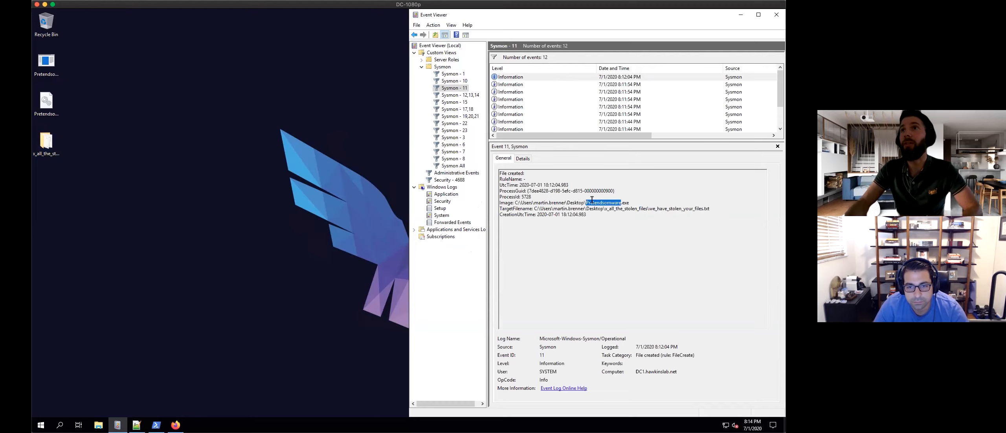
{"action": "left_click", "coordinate": [545, 85]}
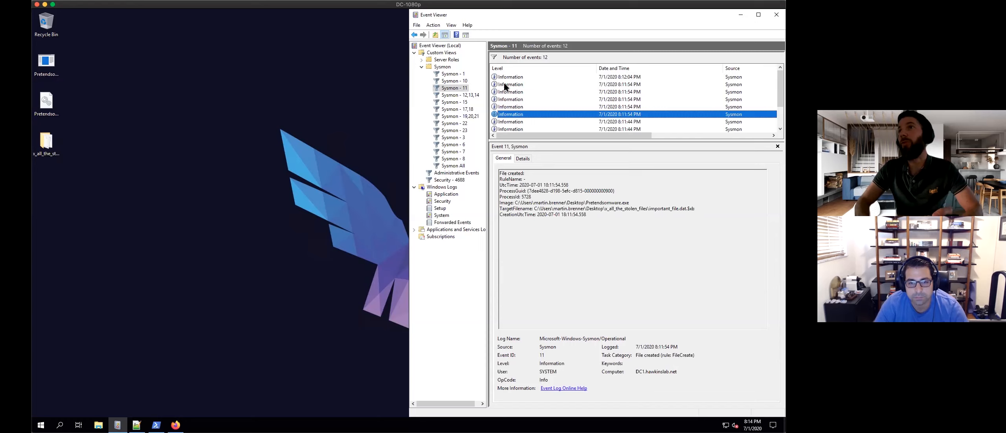
{"action": "left_click", "coordinate": [616, 121]}
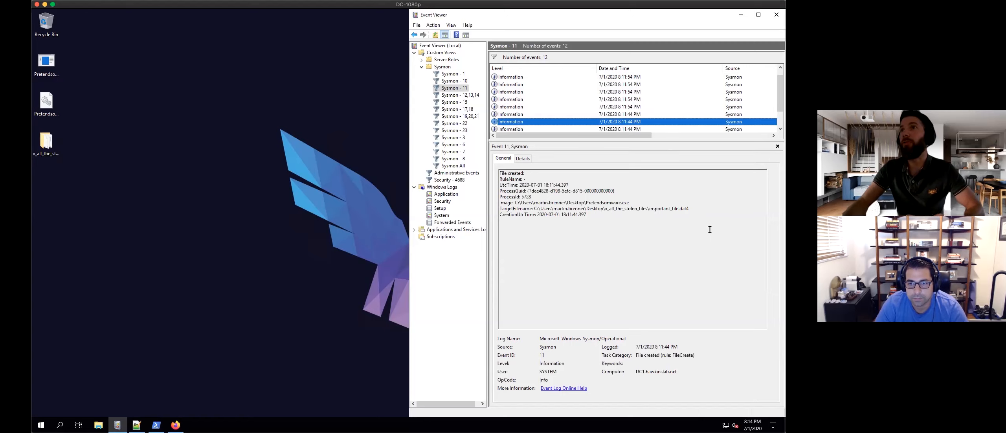
{"action": "mouse_move", "coordinate": [620, 157]}
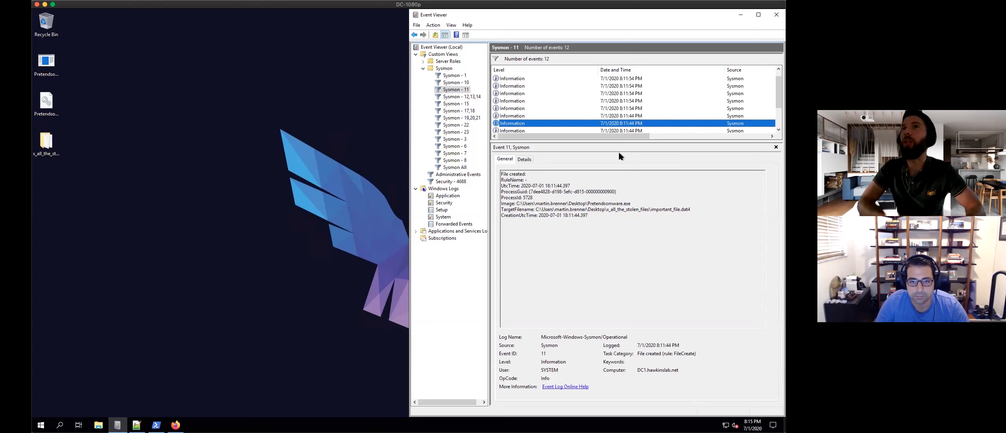
{"action": "mouse_move", "coordinate": [470, 103]}
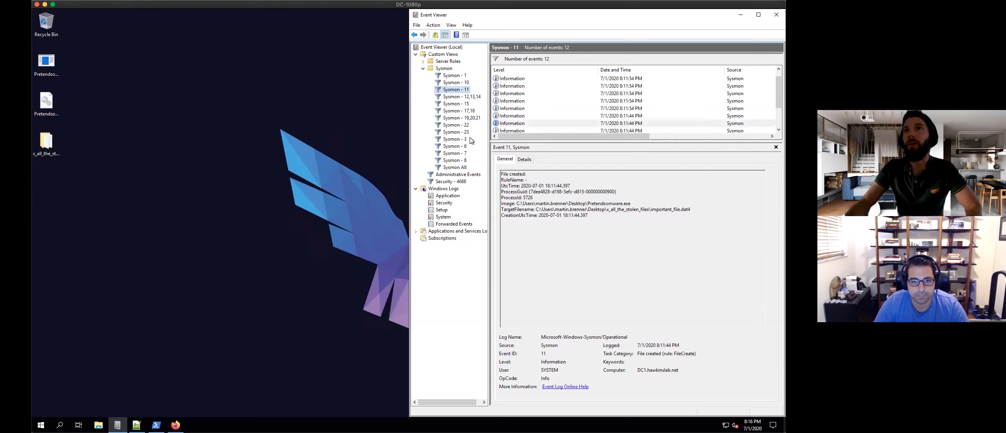
Review Sysmon - 3 network connections, marking destination IP 104.23.99.190, then move to Sysmon - 22
{"action": "left_click", "coordinate": [454, 139]}
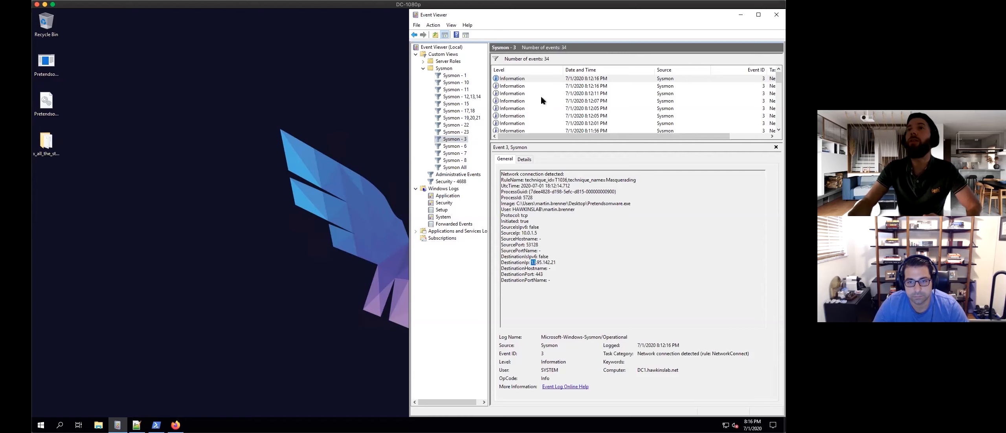
{"action": "left_click", "coordinate": [586, 93]}
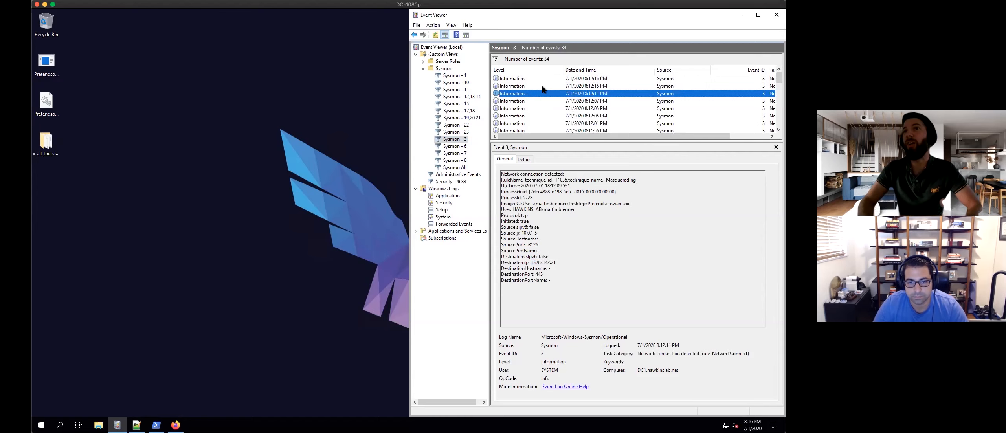
{"action": "left_click", "coordinate": [584, 116]}
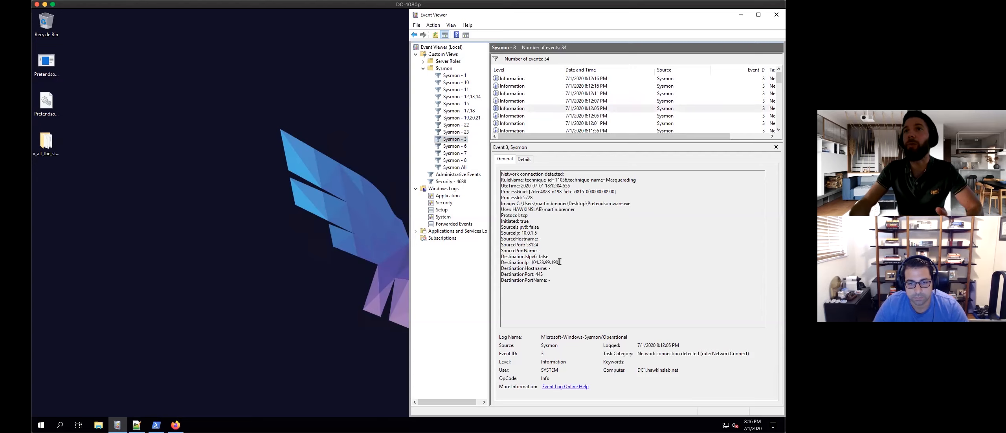
{"action": "double_click", "coordinate": [529, 263]}
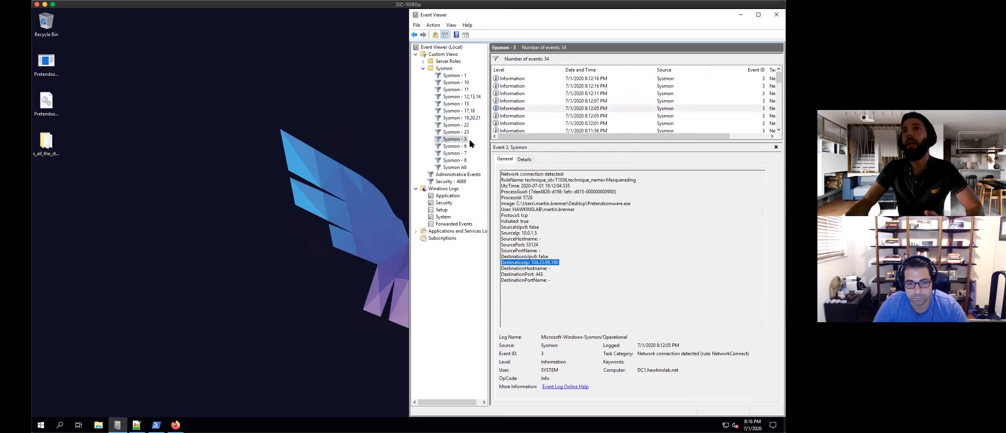
{"action": "left_click", "coordinate": [455, 125]}
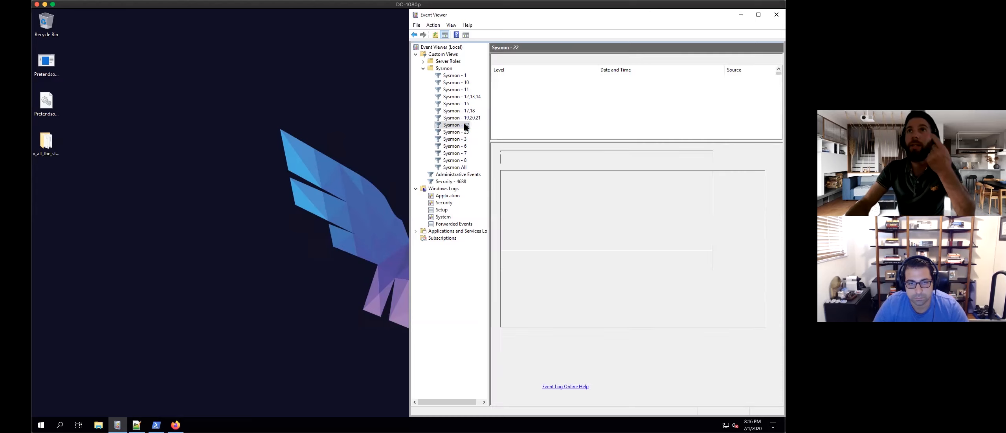
Review Sysmon - 22 DNS queries for pastebin.com and should.unsee.pictures, marking the latter domain
{"action": "left_click", "coordinate": [454, 124]}
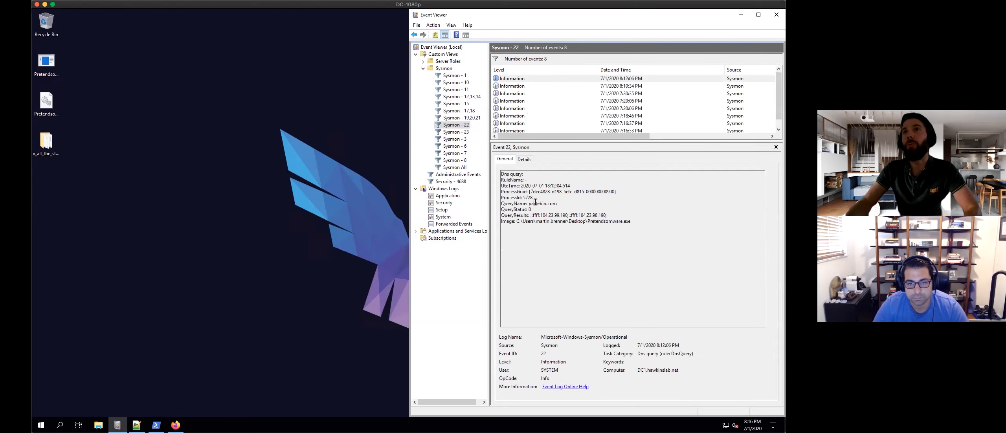
{"action": "double_click", "coordinate": [536, 203]}
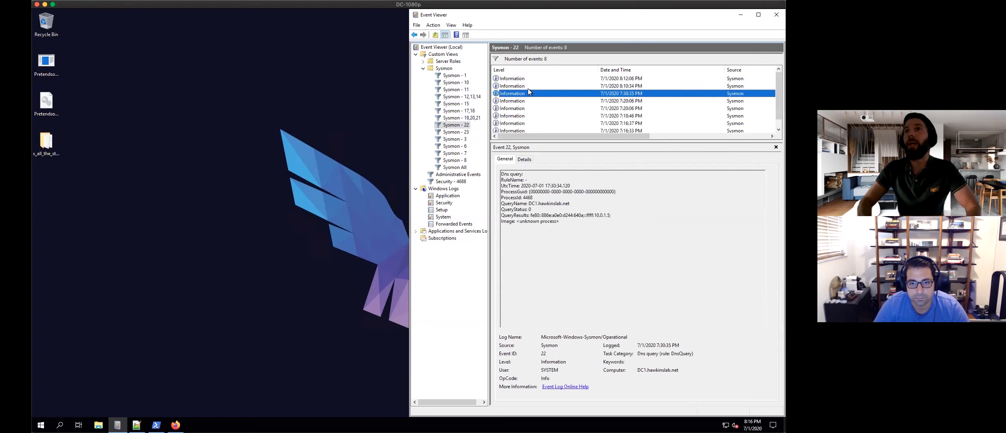
{"action": "left_click", "coordinate": [578, 101]}
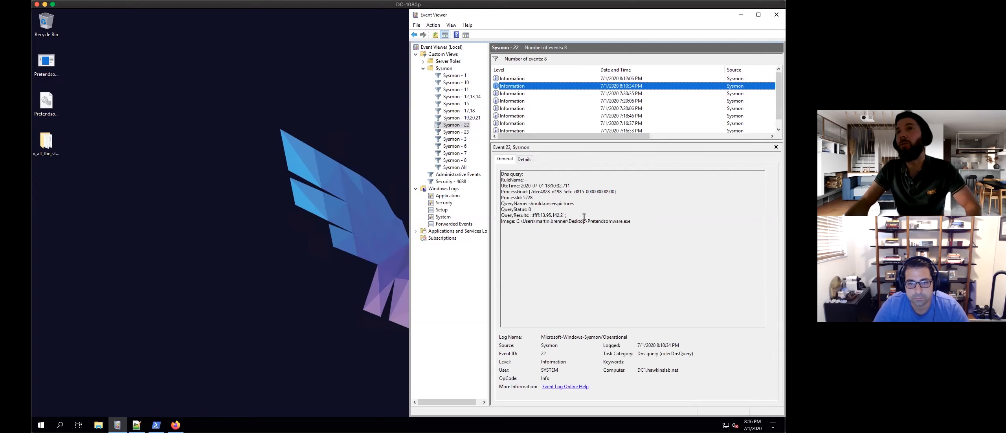
{"action": "double_click", "coordinate": [536, 204]}
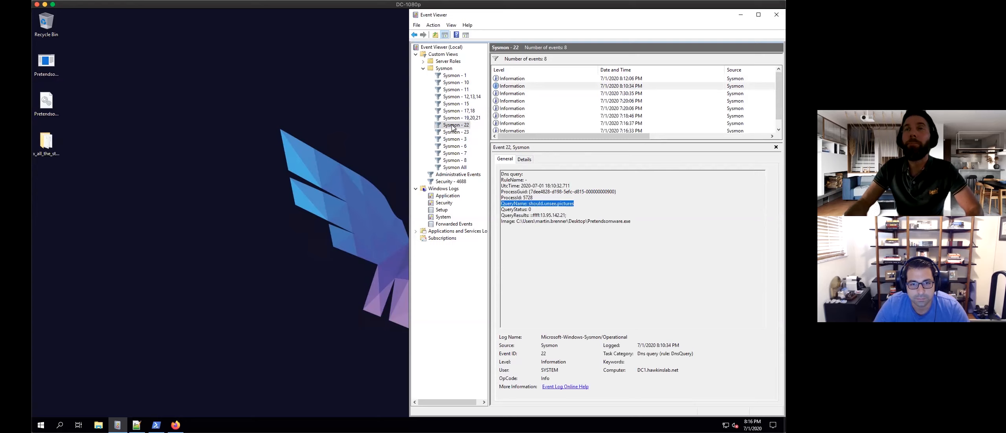
{"action": "mouse_move", "coordinate": [463, 152]}
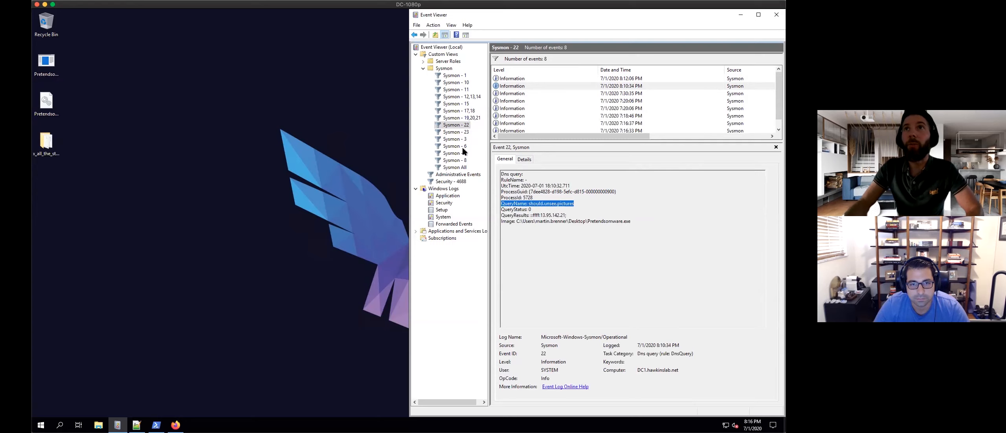
Review Sysmon - 7 image loads of gpapi.dll and urlmon.dll by Pretendoomware.exe, then switch to the browser
{"action": "left_click", "coordinate": [454, 152]}
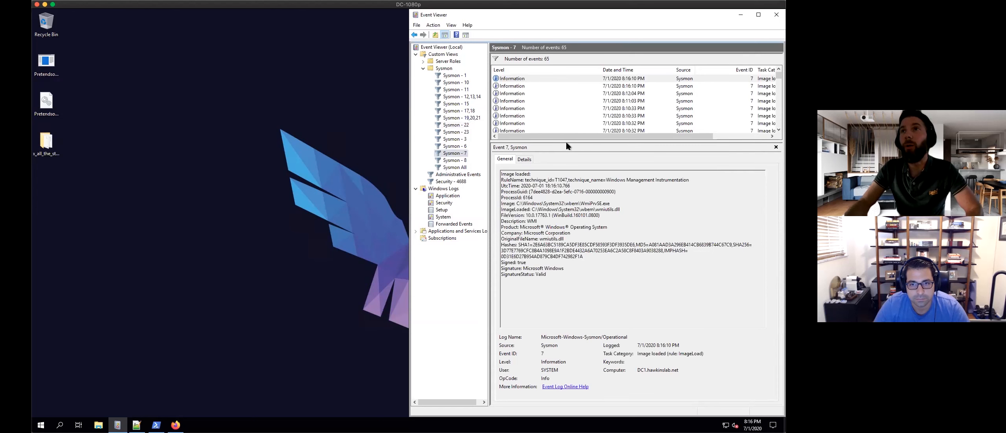
{"action": "mouse_move", "coordinate": [545, 92]}
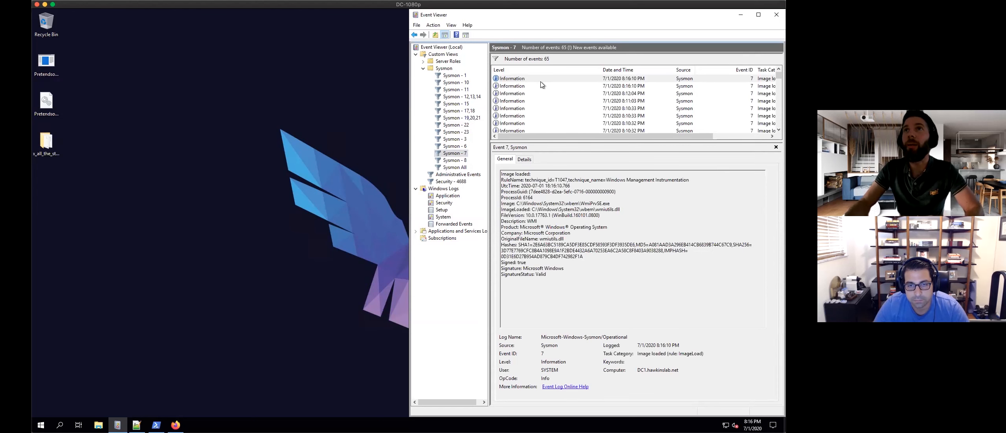
{"action": "left_click", "coordinate": [578, 79]}
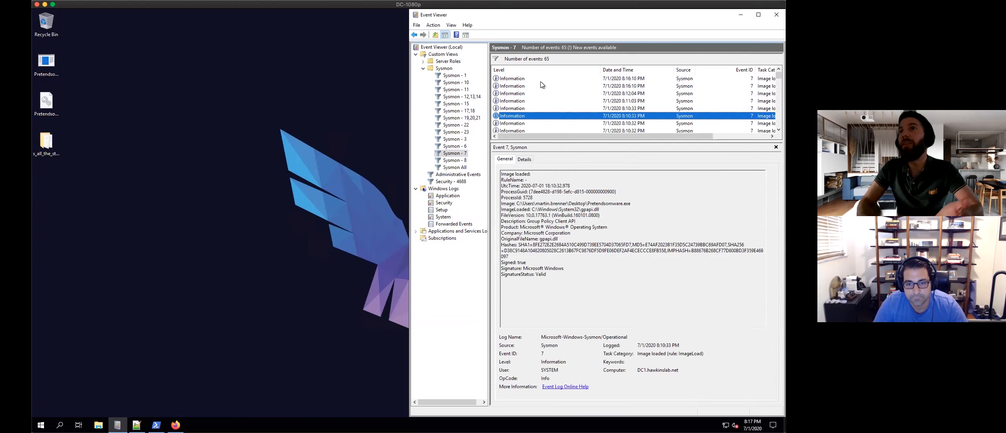
{"action": "left_click", "coordinate": [545, 124]}
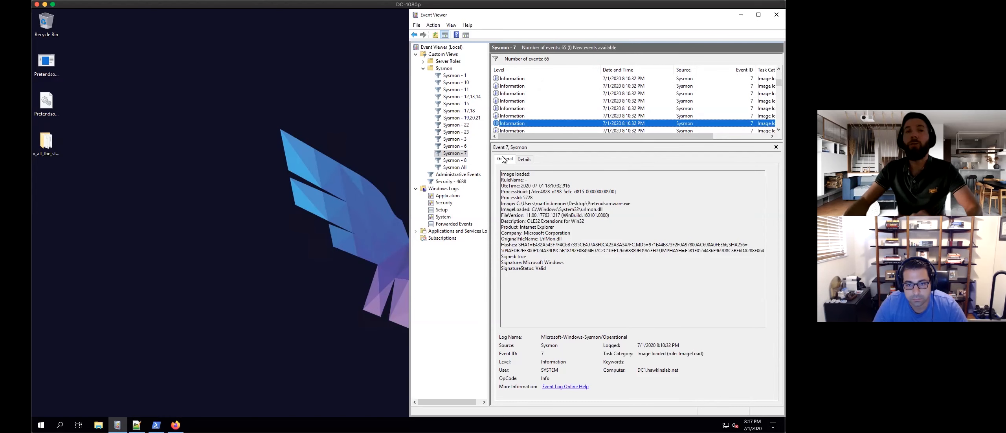
{"action": "left_click", "coordinate": [175, 424]}
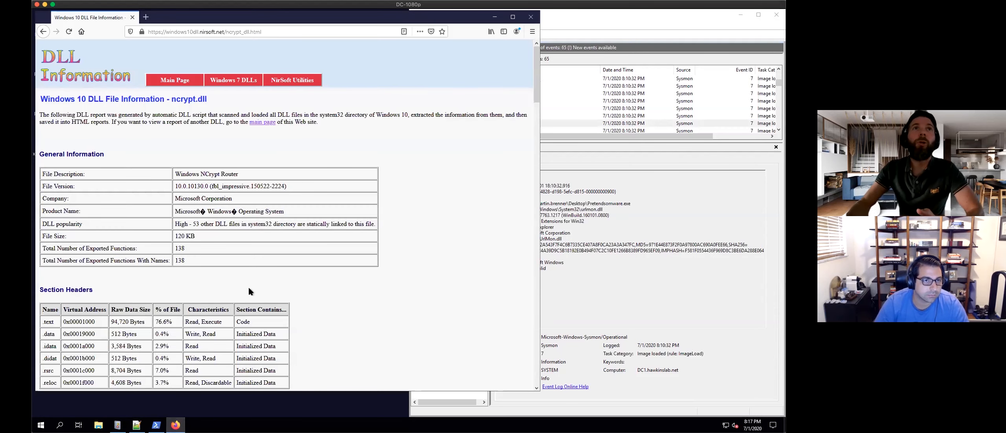
Scroll the ncrypt.dll info page down to its Exported Functions List and select part of it
{"action": "scroll", "scroll_direction": "down", "scroll_amount": 3}
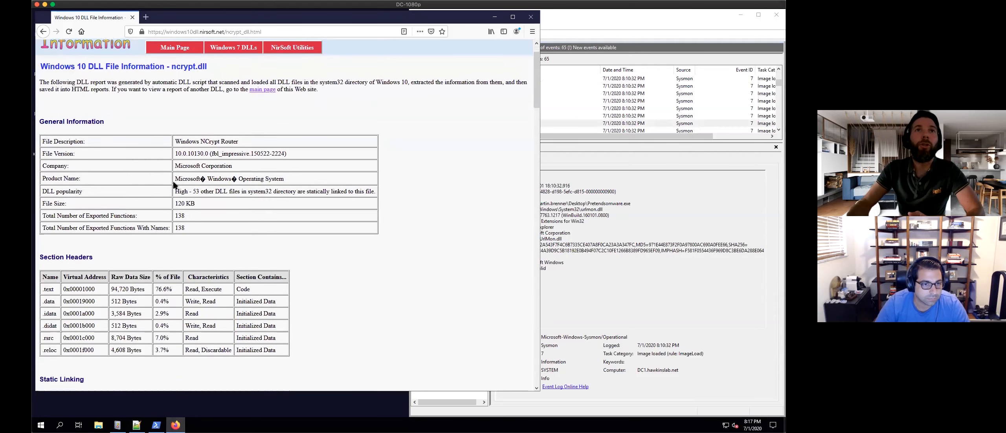
{"action": "scroll", "scroll_direction": "down", "scroll_amount": 3}
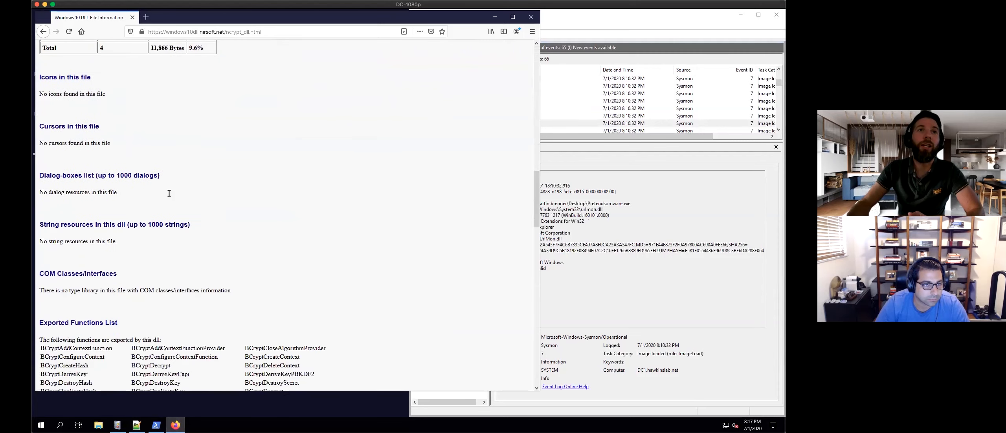
{"action": "scroll", "scroll_direction": "down", "scroll_amount": 3}
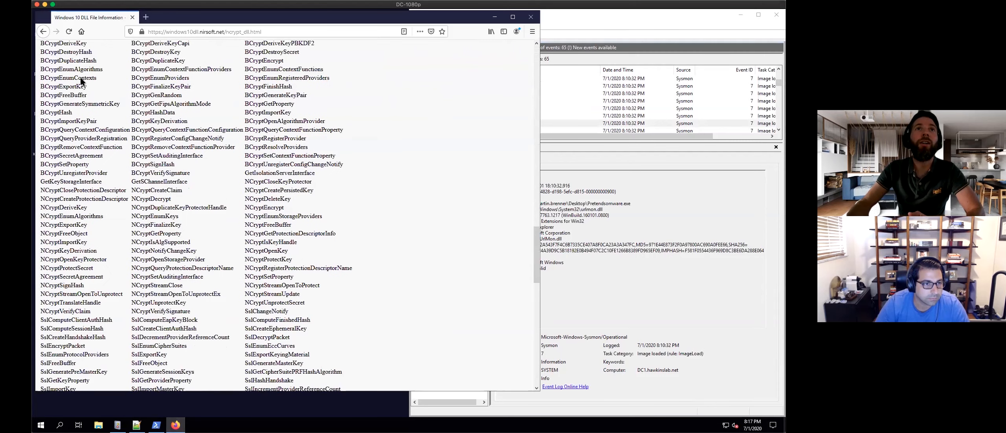
{"action": "left_click_drag", "start_coordinate": [71, 68], "coordinate": [180, 146]}
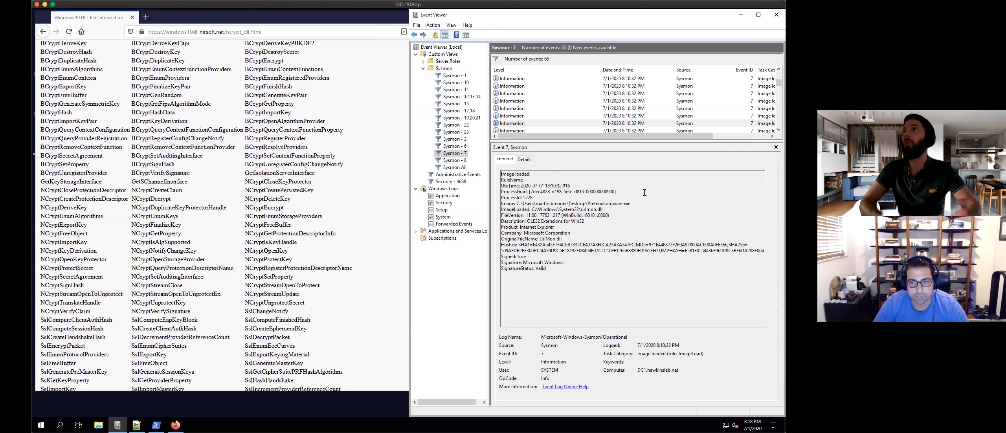
{"action": "mouse_move", "coordinate": [477, 170]}
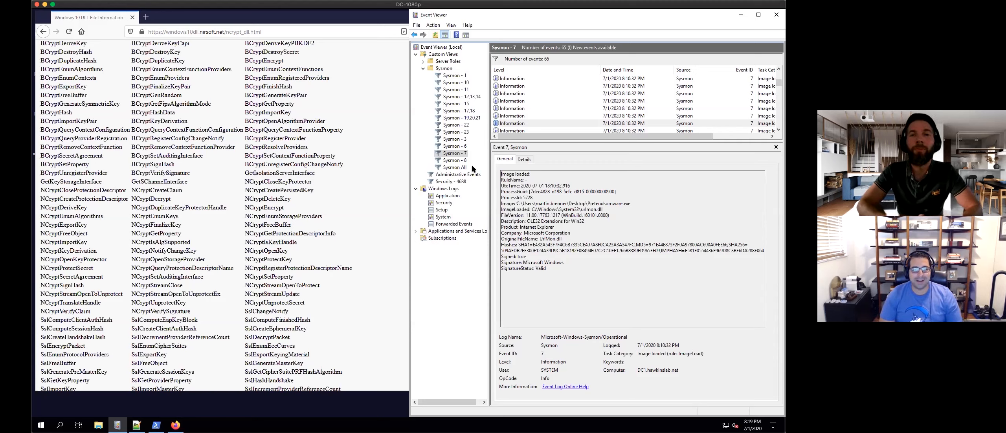
{"action": "mouse_move", "coordinate": [474, 156]}
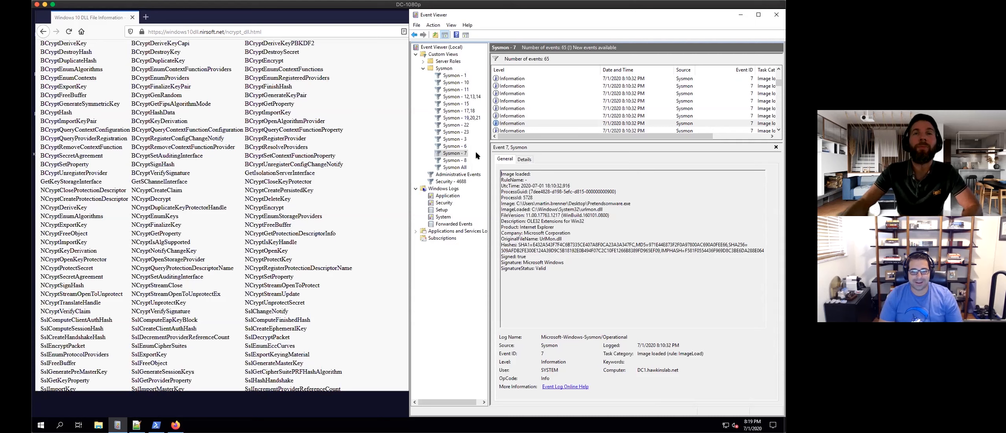